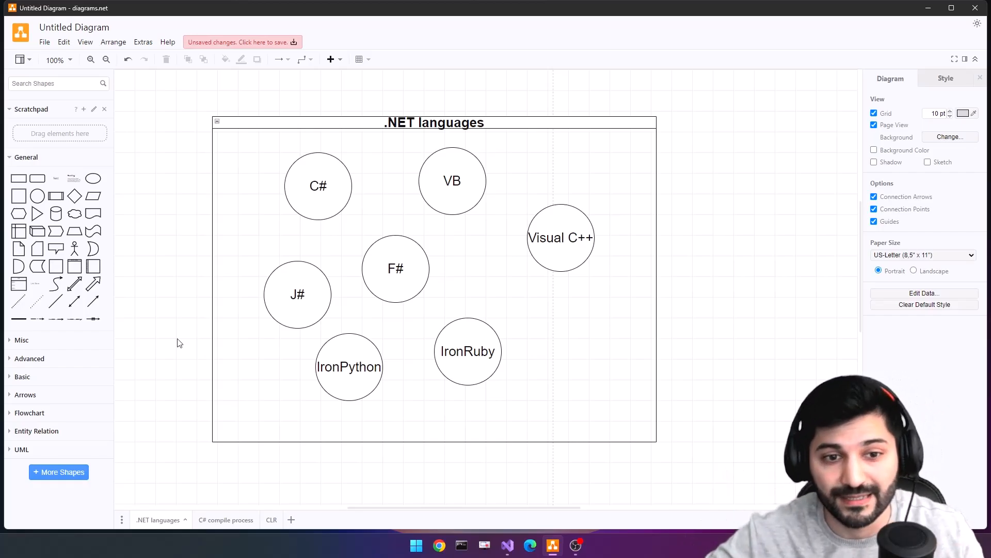
Step: Switch to the 'C# compile process' page of the draw.io diagram
click(219, 519)
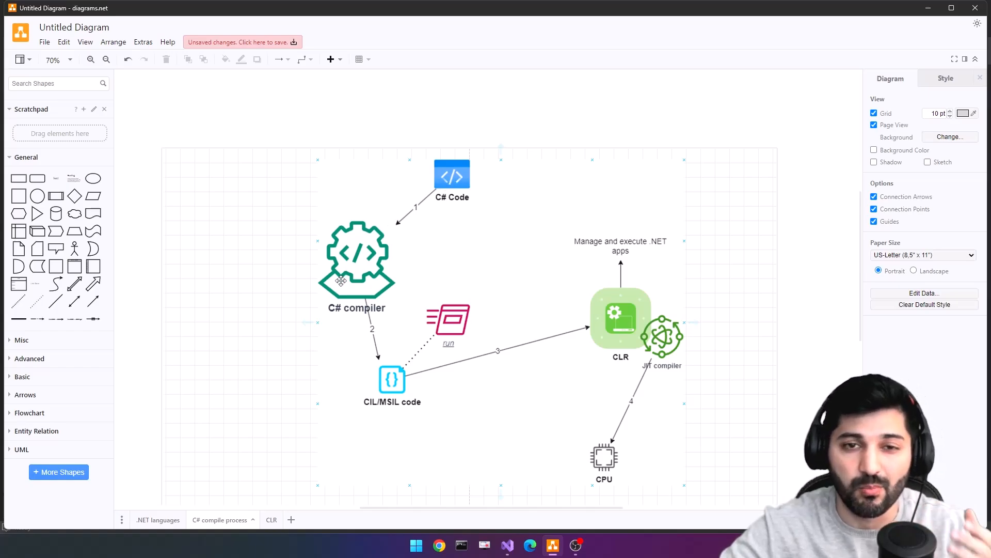
mouse_move(386, 398)
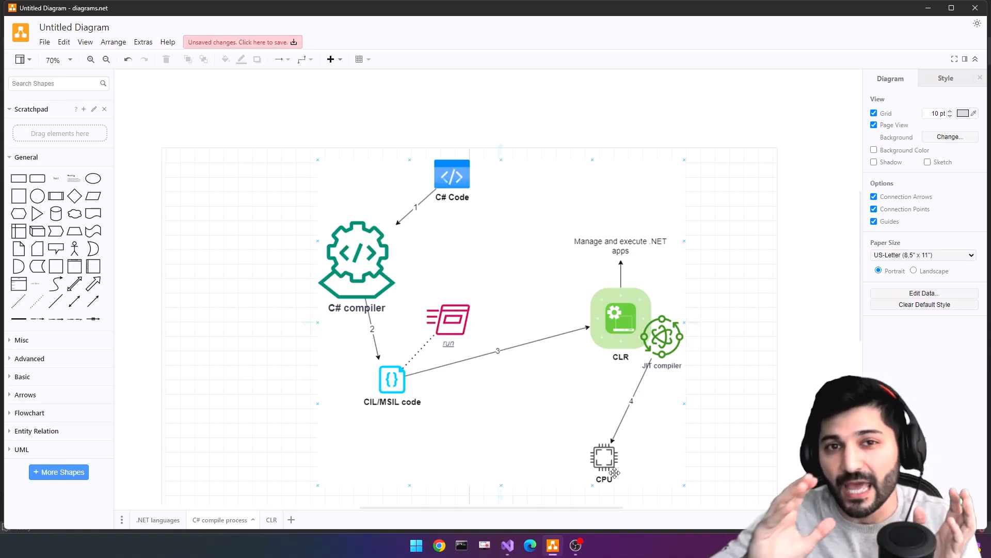
mouse_move(622, 436)
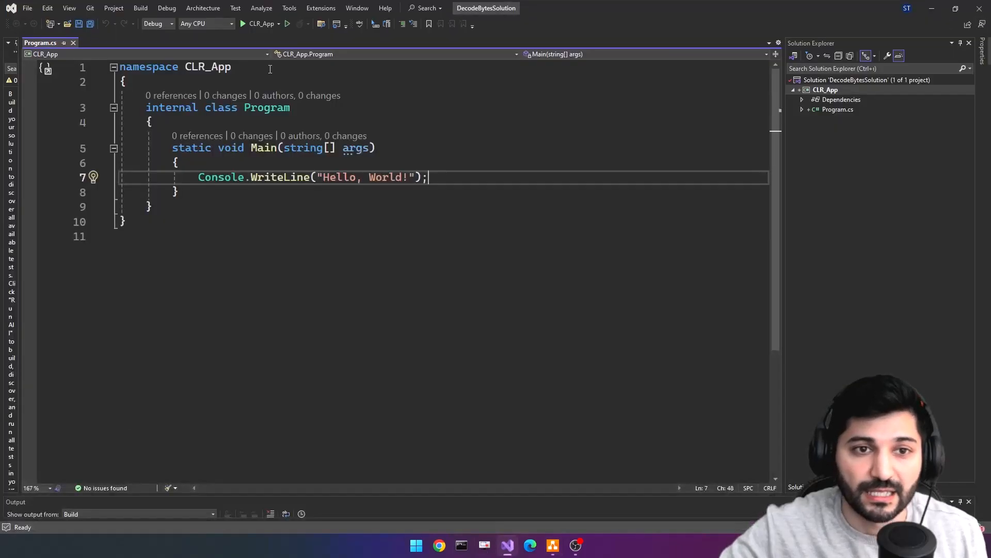
mouse_move(278, 36)
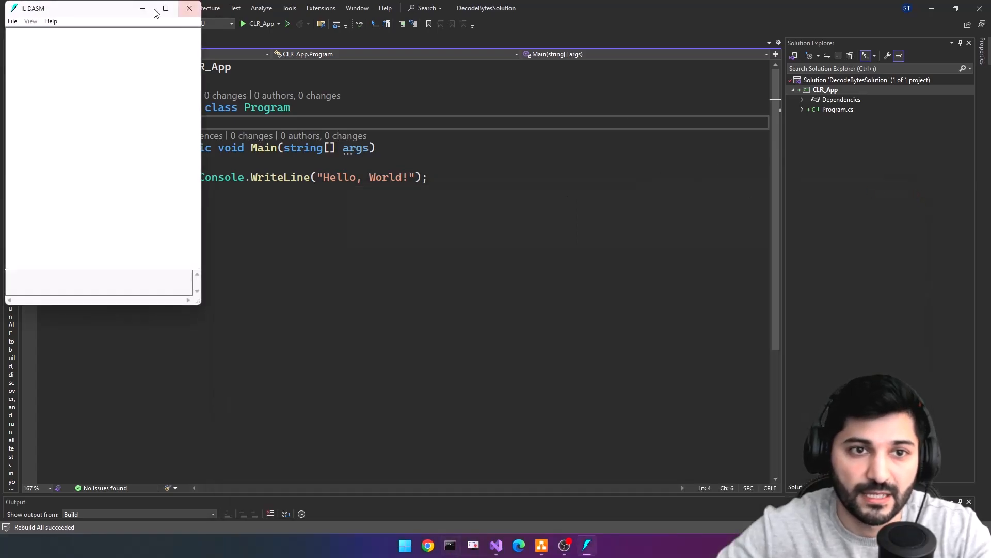
Step: Load CLR_App.dll from the bin folder and display the IL of Main : void(string[])
click(188, 8)
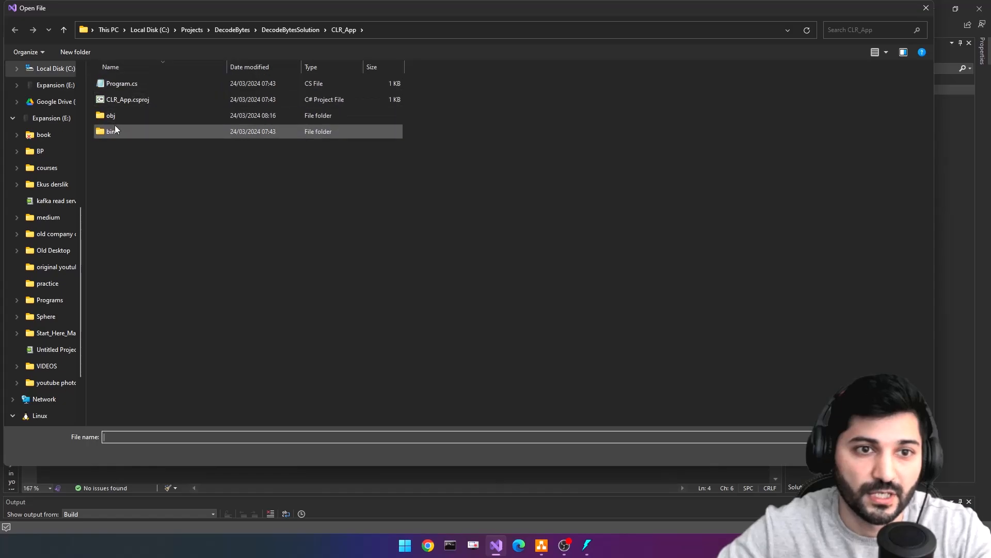
double_click(110, 131)
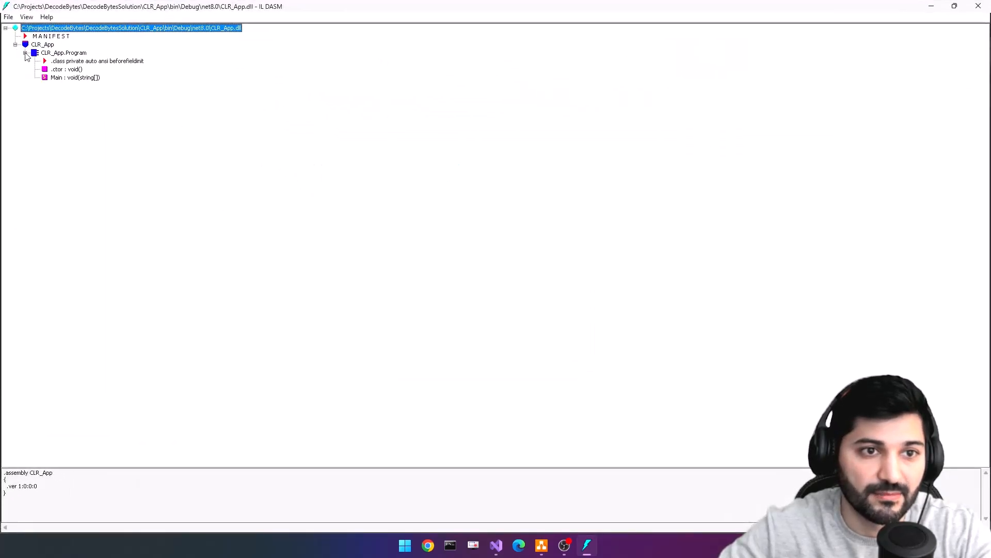
double_click(74, 77)
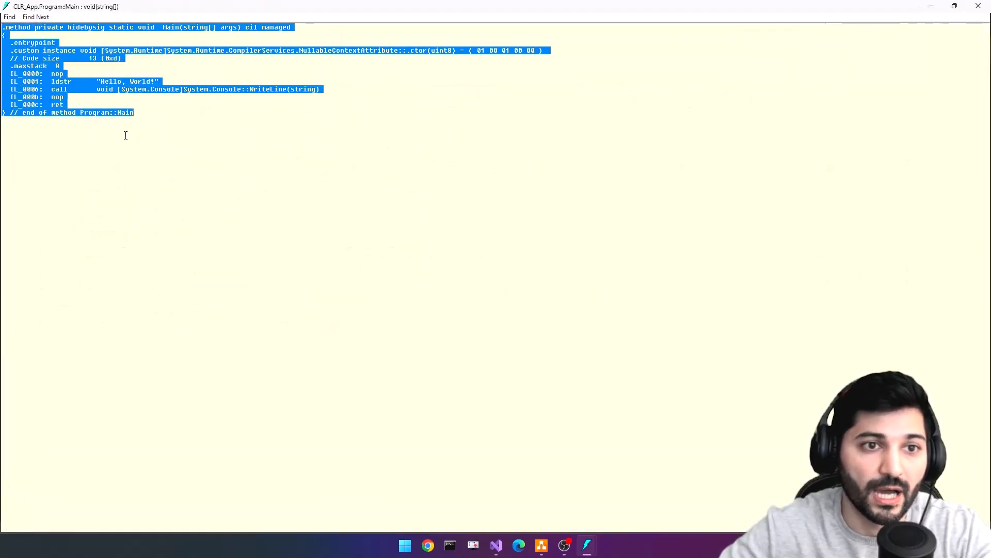
click(200, 147)
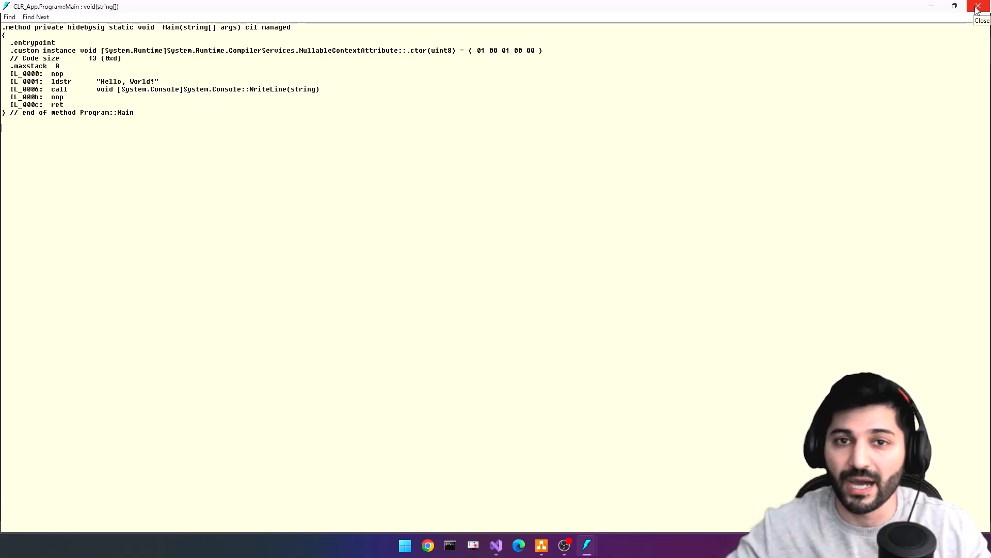
Step: Close IL DASM and bring up the CLR page in draw.io
click(979, 7)
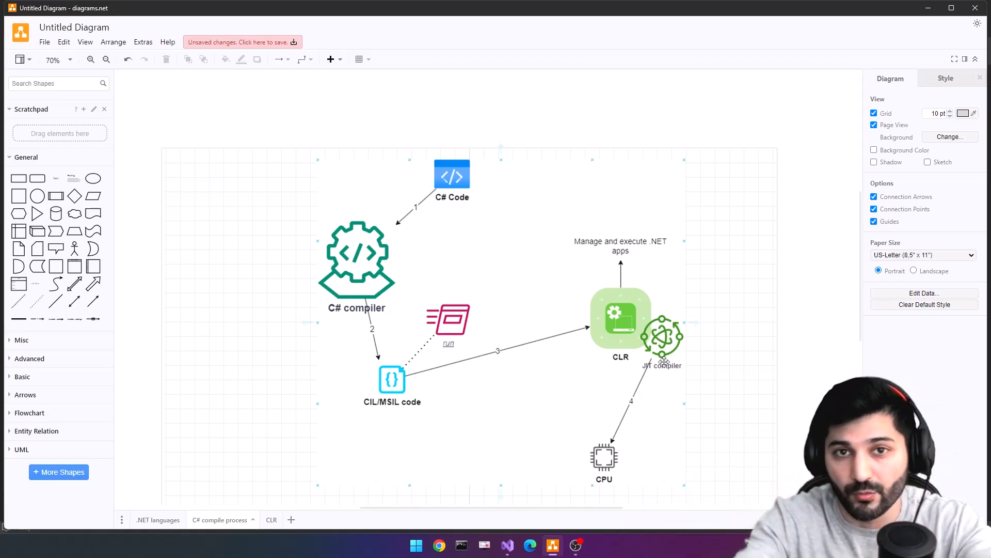
mouse_move(658, 326)
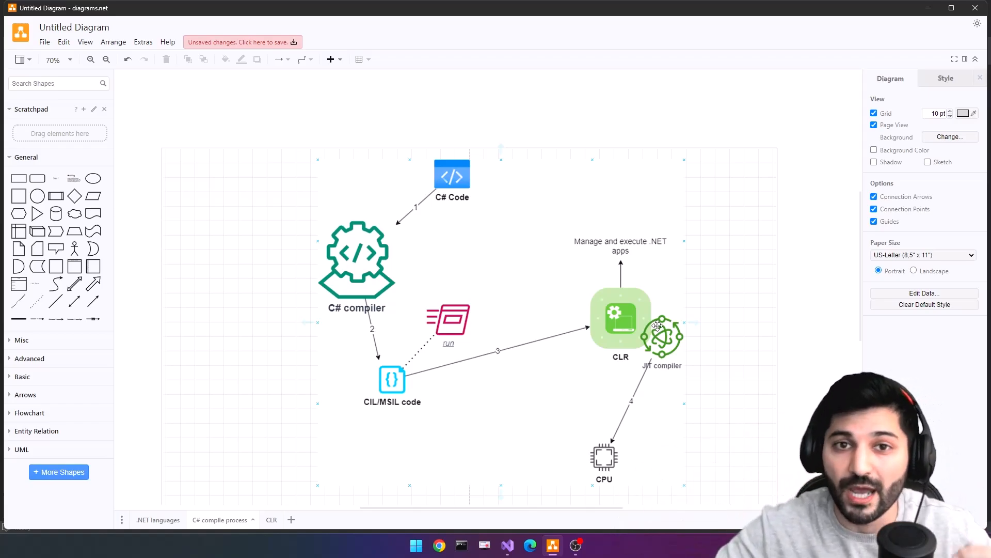
mouse_move(652, 302)
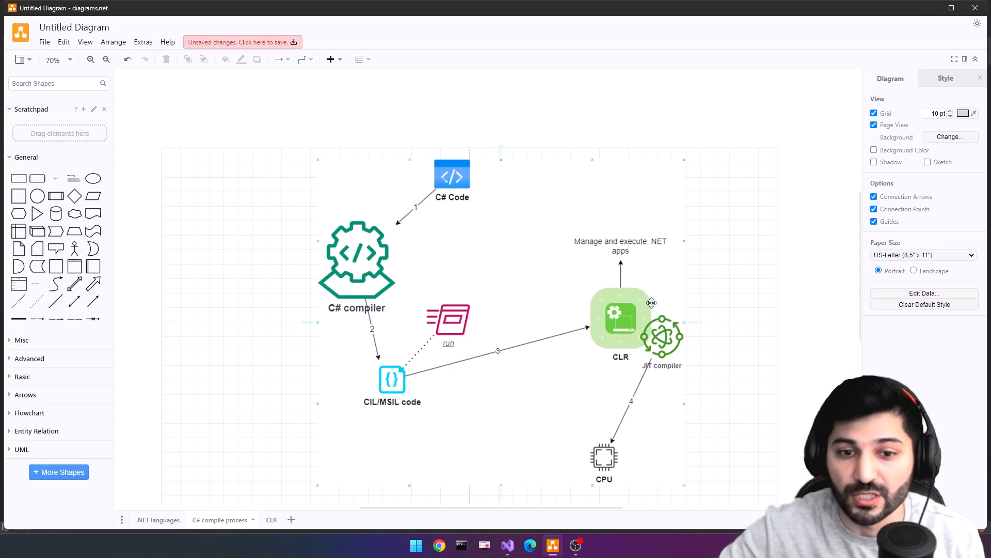
click(265, 519)
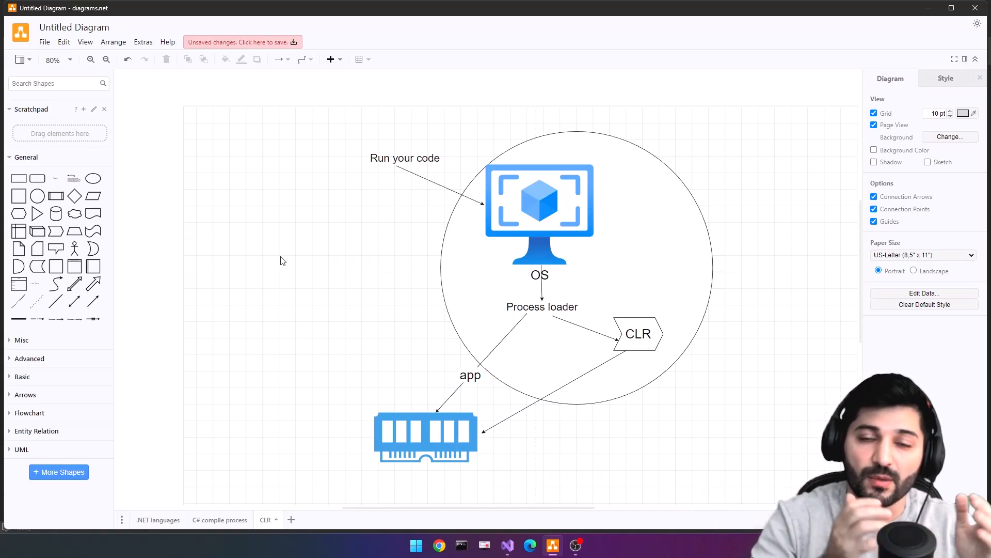
Step: Select the Process loader label and CLR shape, entering 'memory management'
click(541, 306)
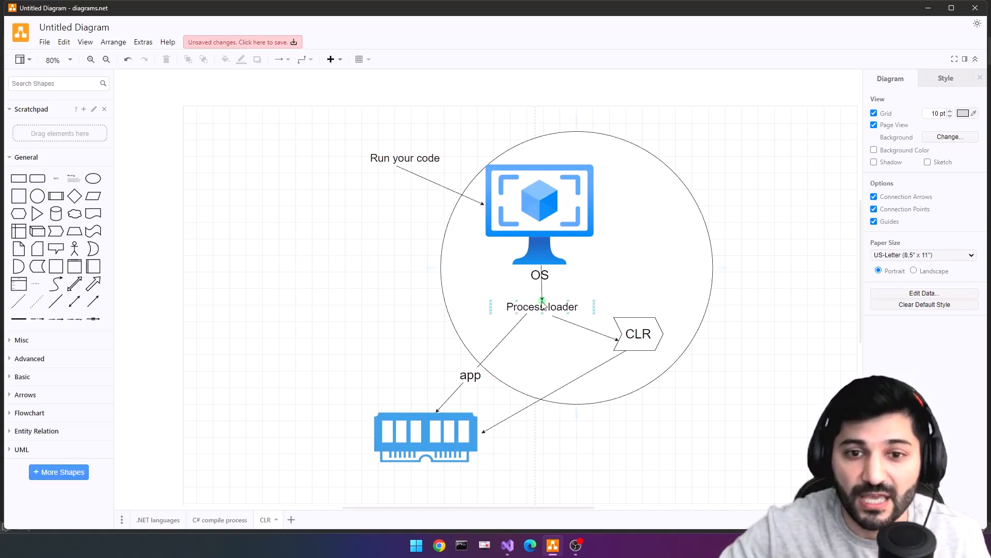
click(542, 307)
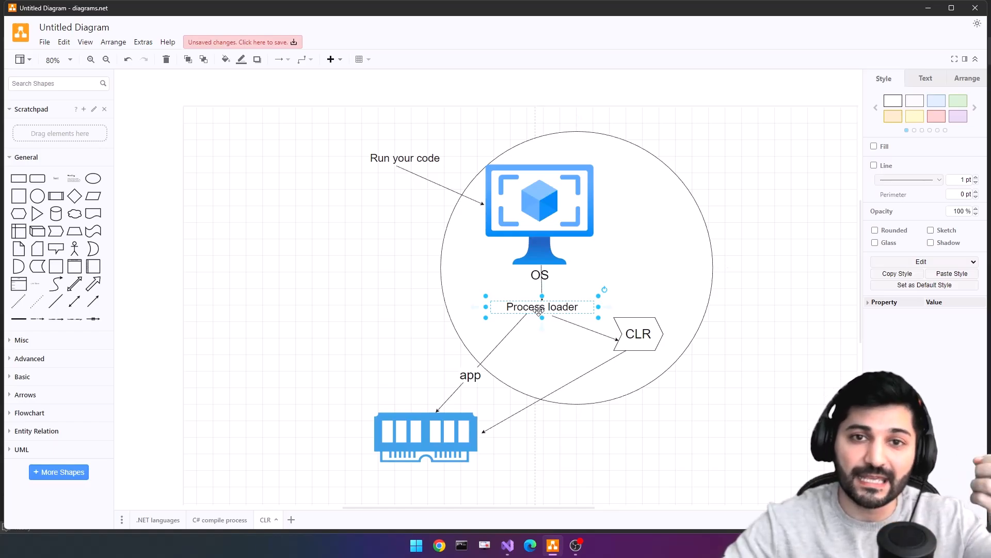
mouse_move(419, 426)
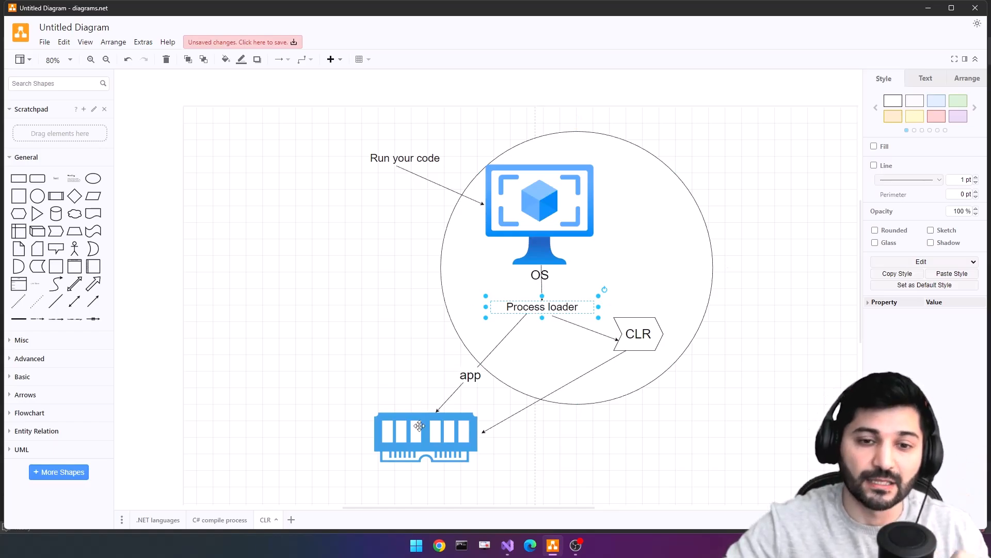
mouse_move(427, 337)
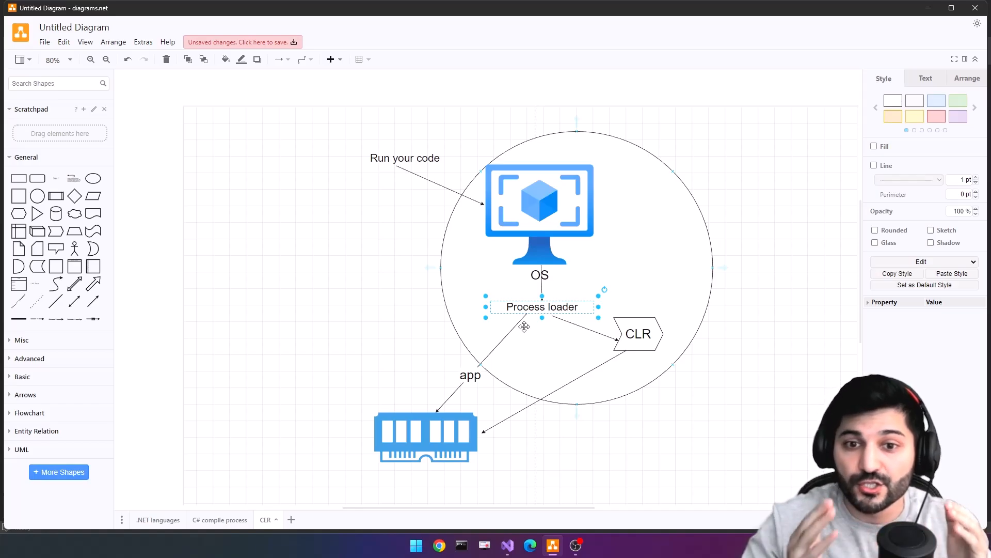
mouse_move(418, 425)
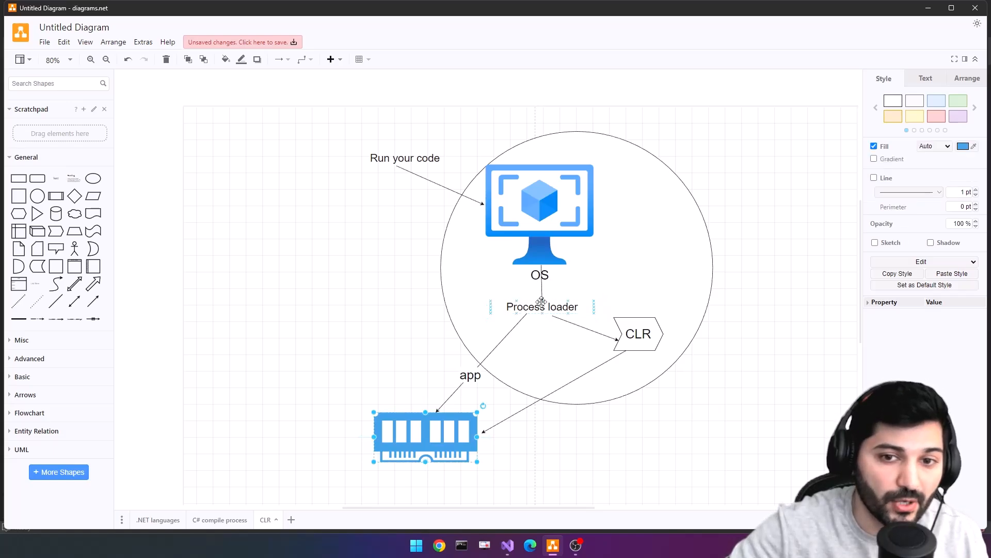
click(541, 306)
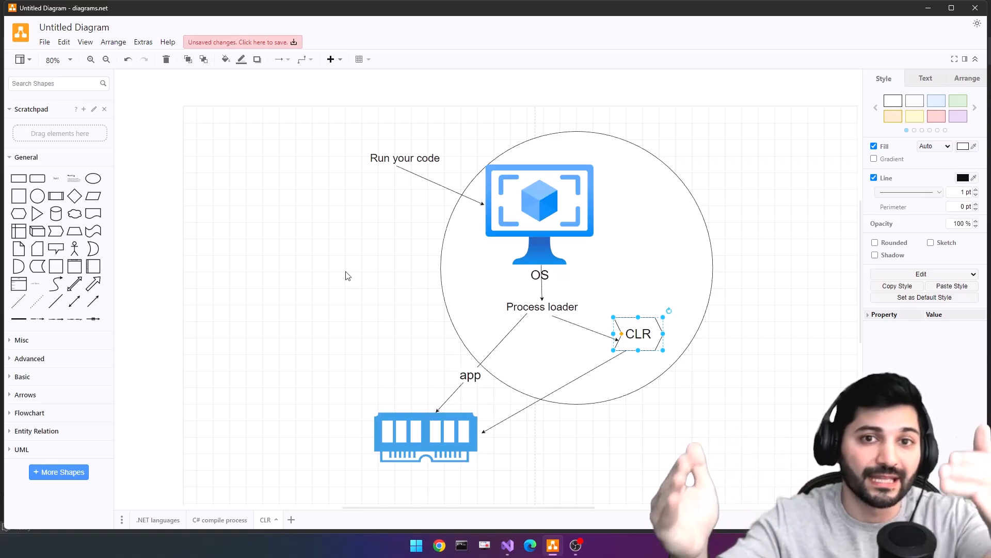
mouse_move(615, 338)
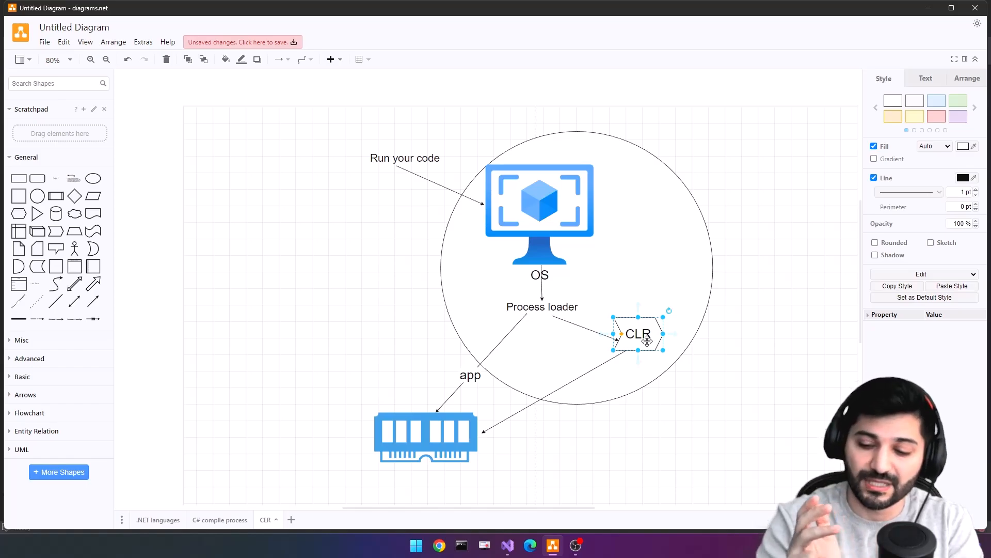
text(memory management)
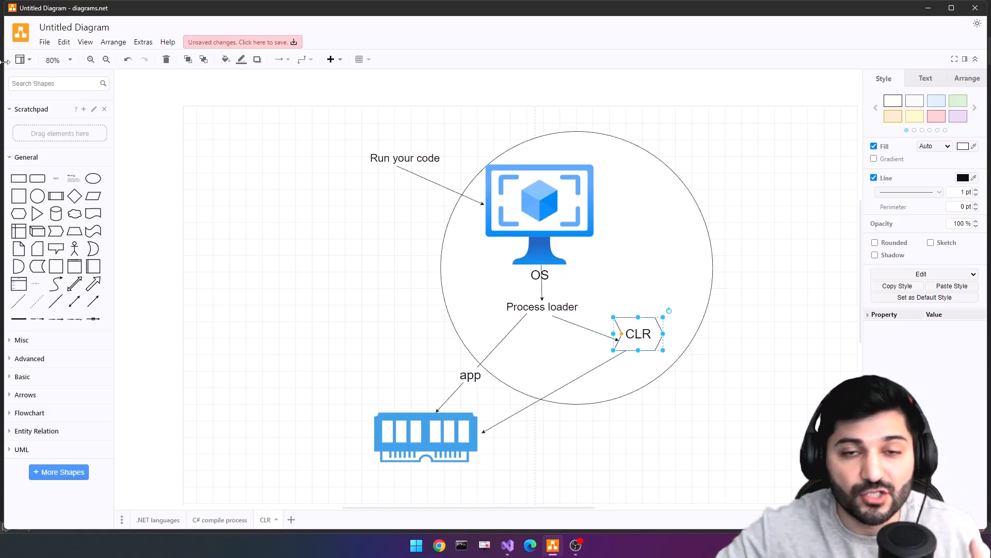
mouse_move(540, 274)
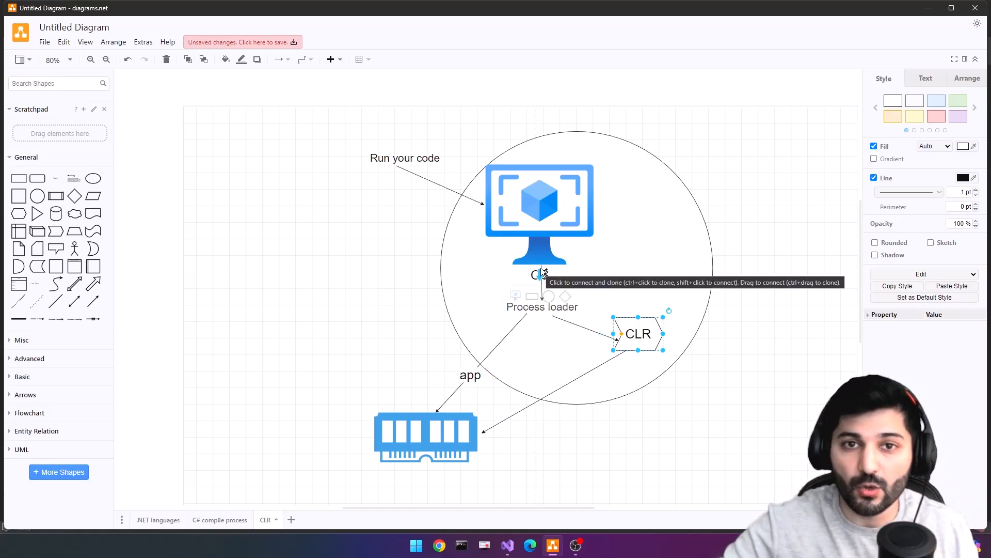